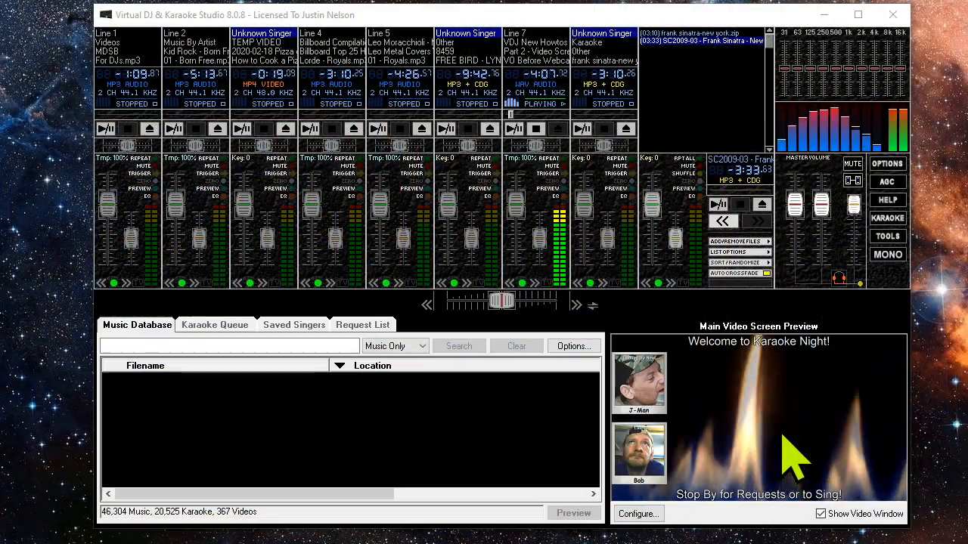
mouse_move(855, 465)
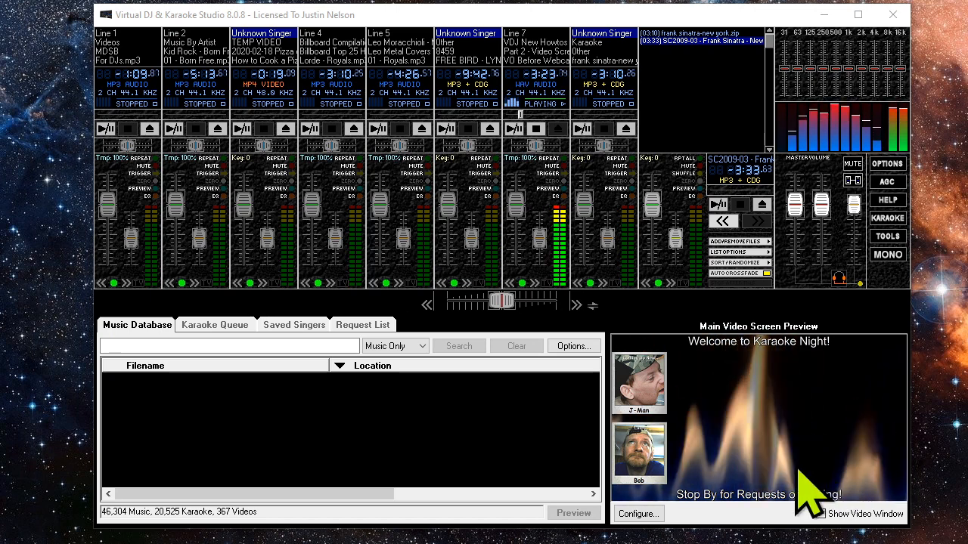
Step: In Configure Video Screen, toggle the No Overlays on Video Playback override on, then off
left_click(637, 514)
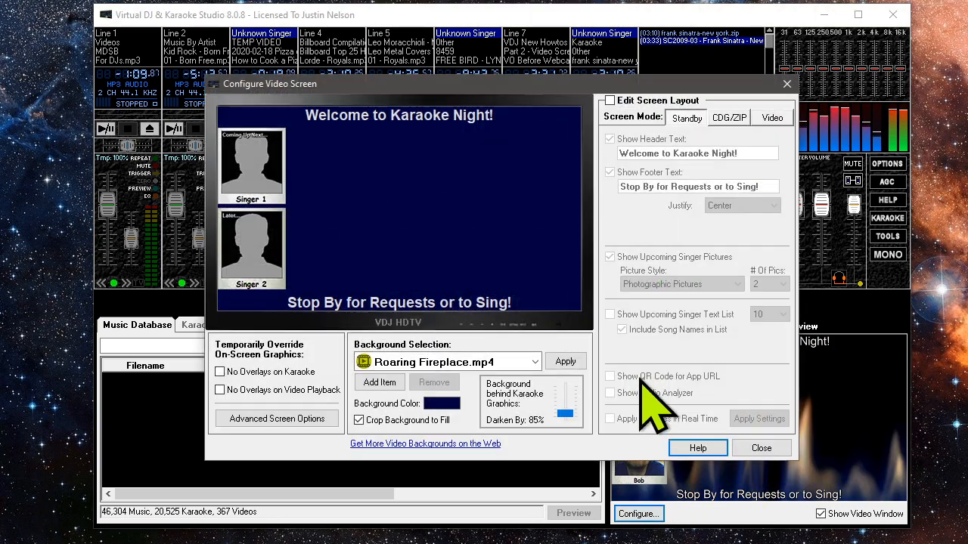
mouse_move(537, 254)
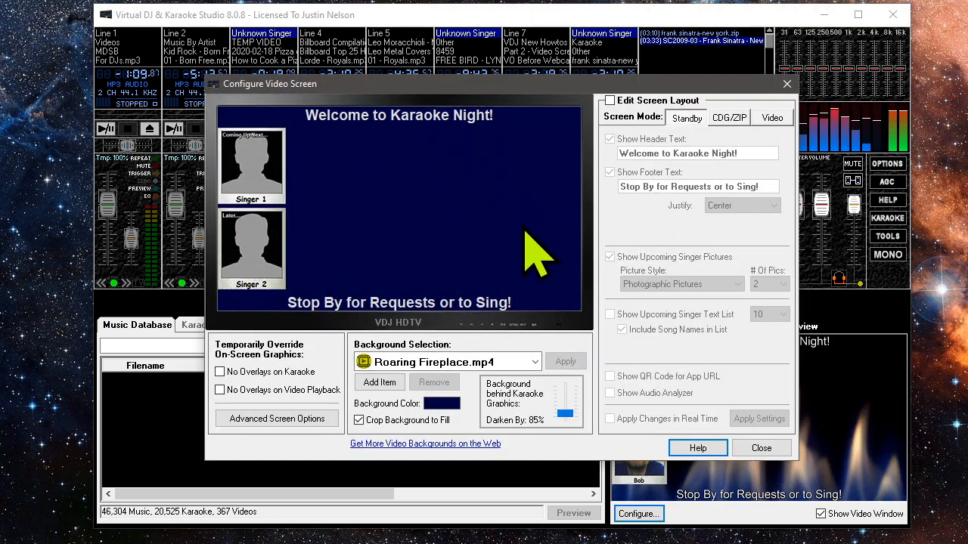
mouse_move(273, 363)
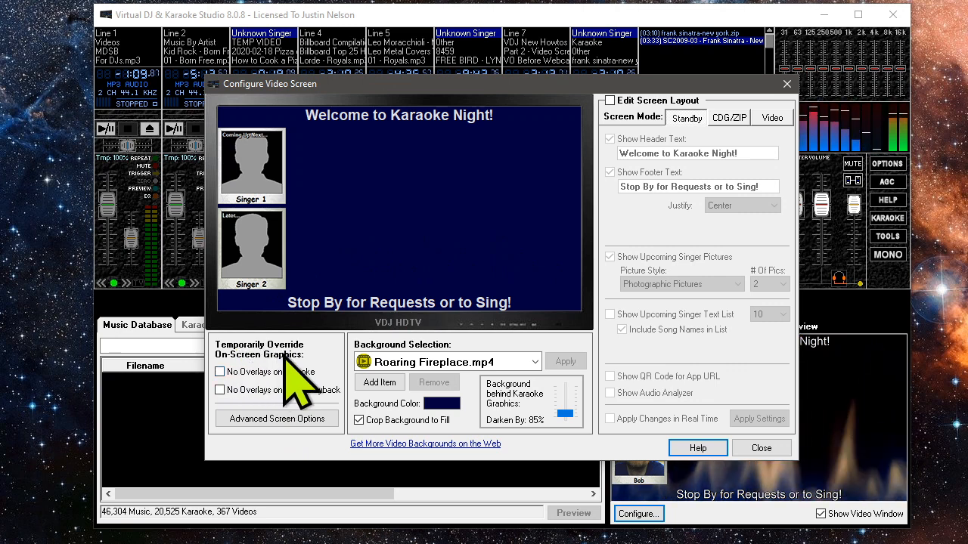
mouse_move(265, 408)
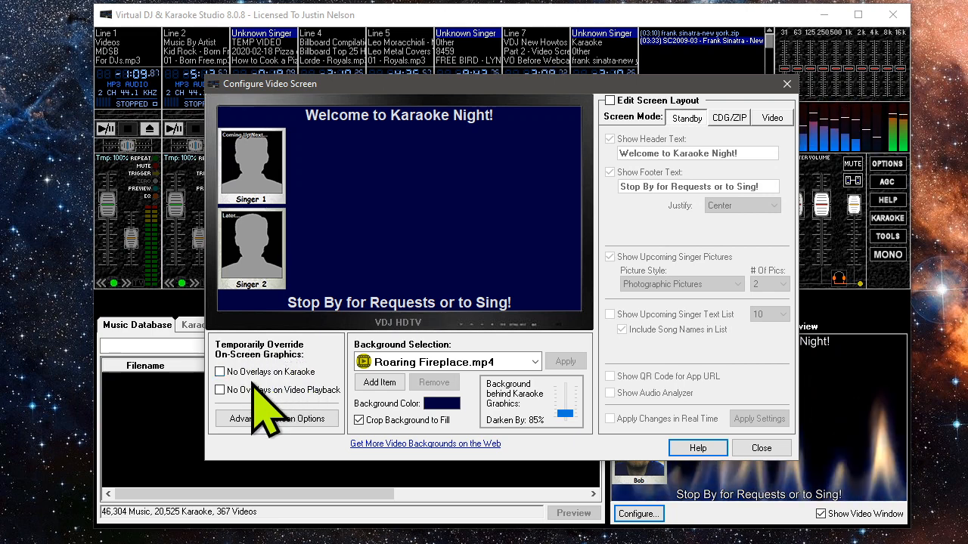
left_click(220, 371)
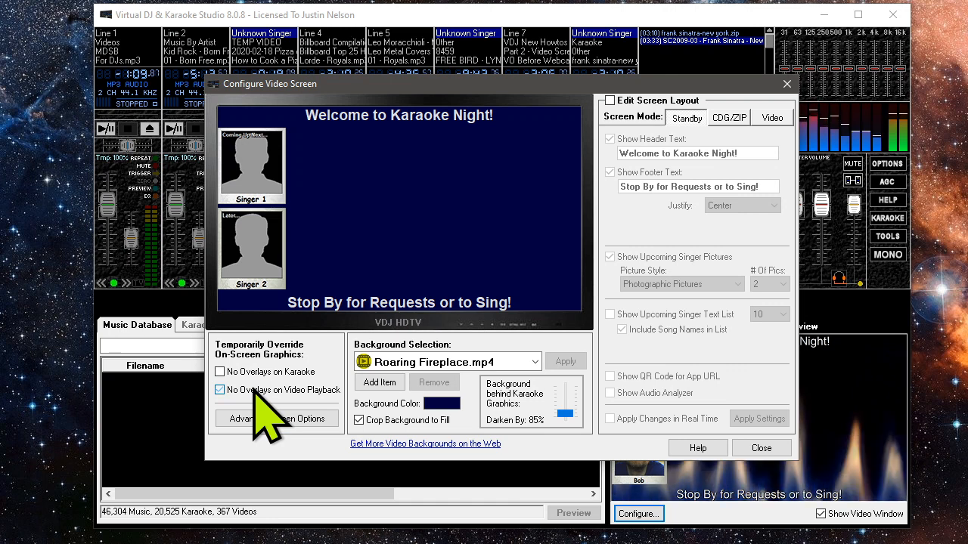
left_click(220, 391)
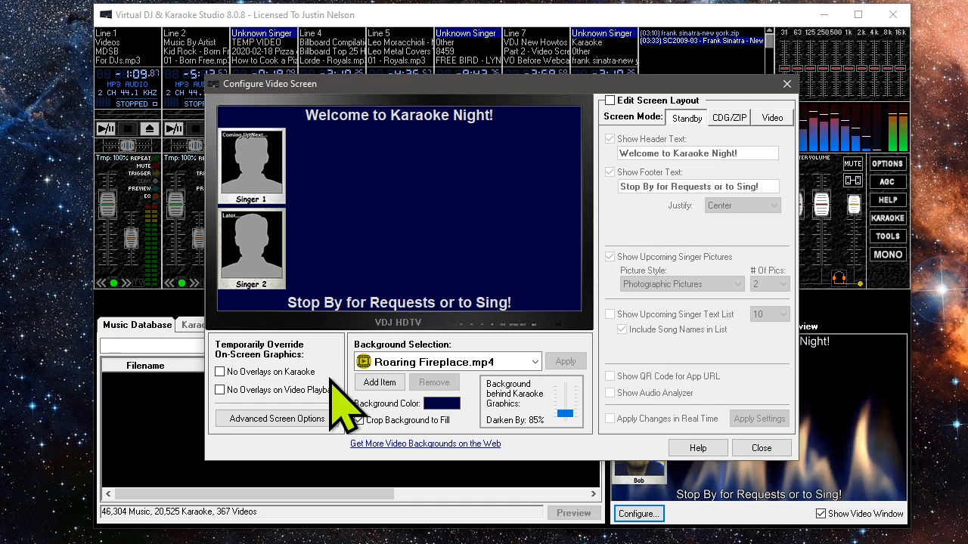
left_click(359, 419)
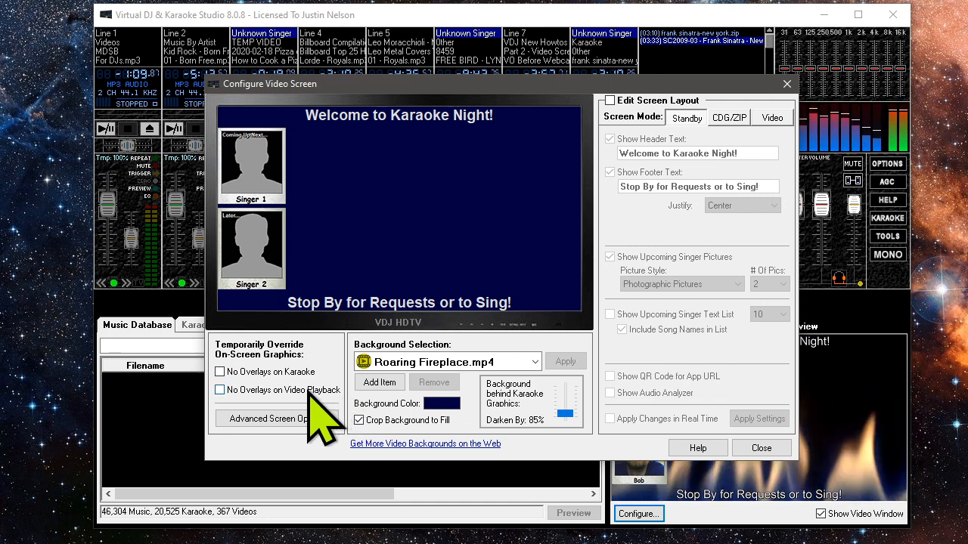
mouse_move(314, 412)
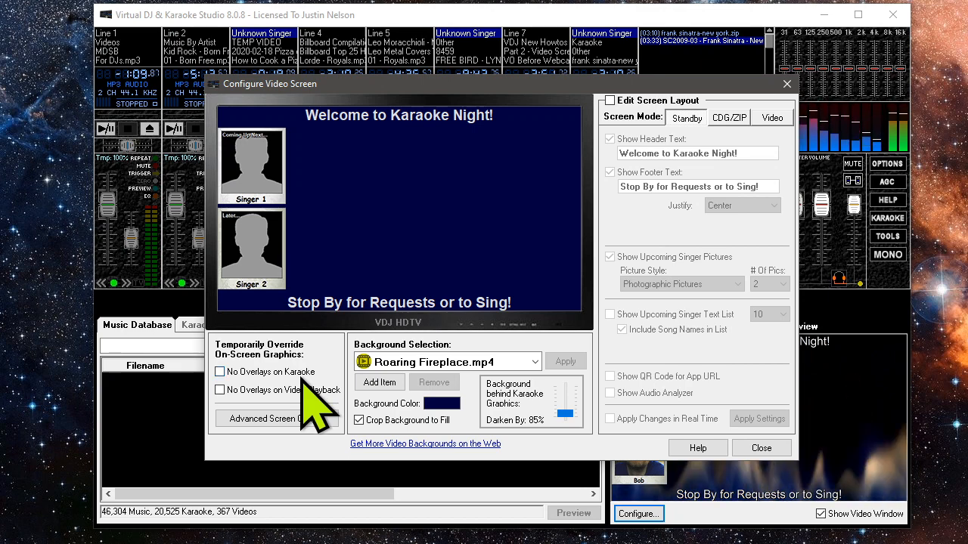
mouse_move(813, 394)
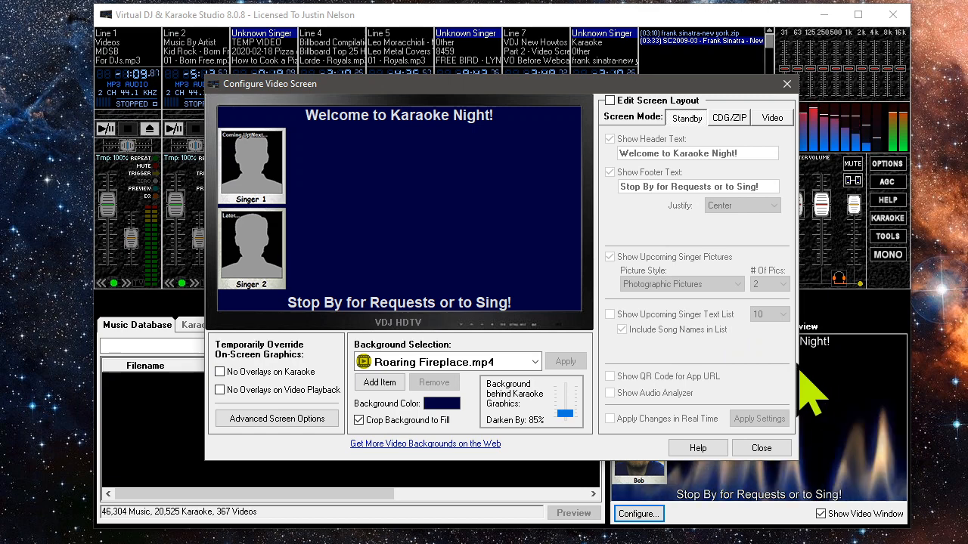
Step: Show the video window's display options menu with CDG color enhancement and lyric anti-aliasing
right_click(813, 378)
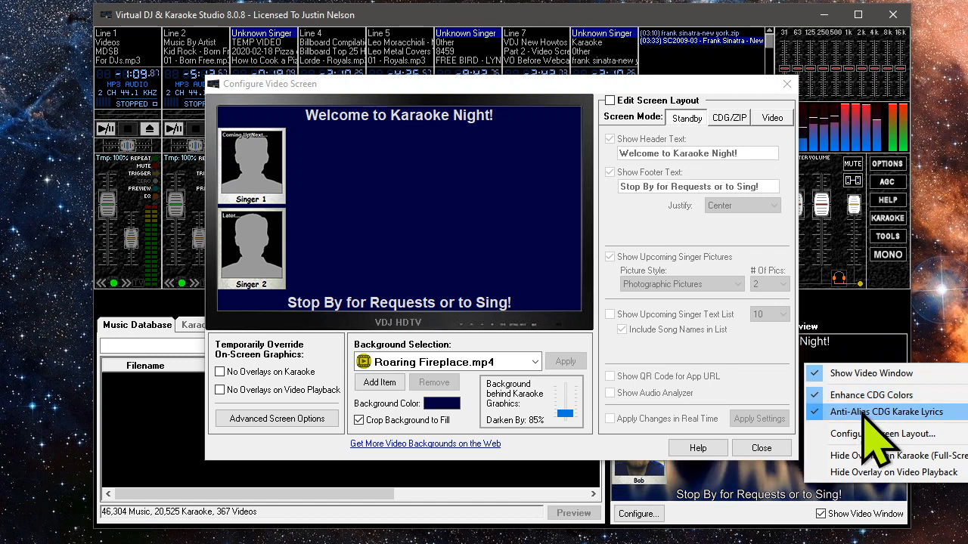
mouse_move(862, 438)
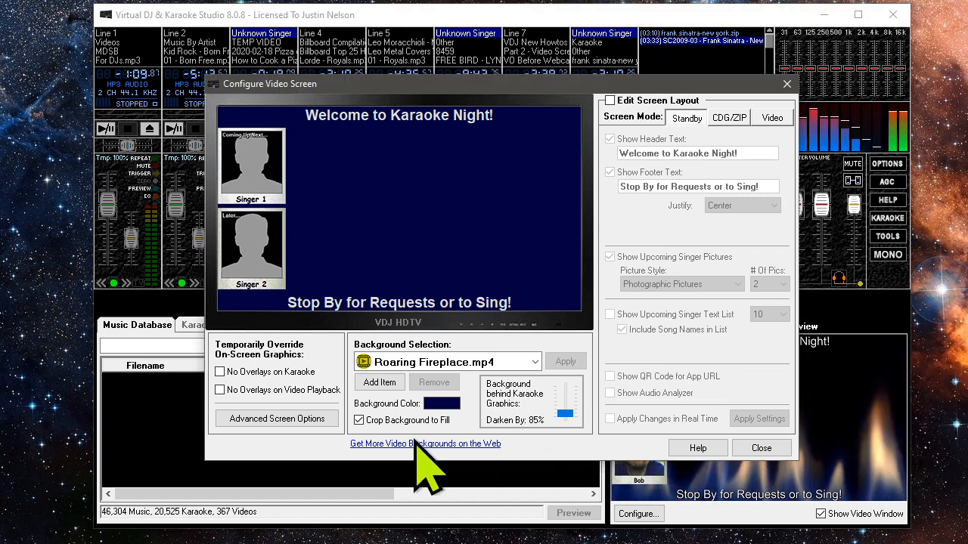
mouse_move(265, 454)
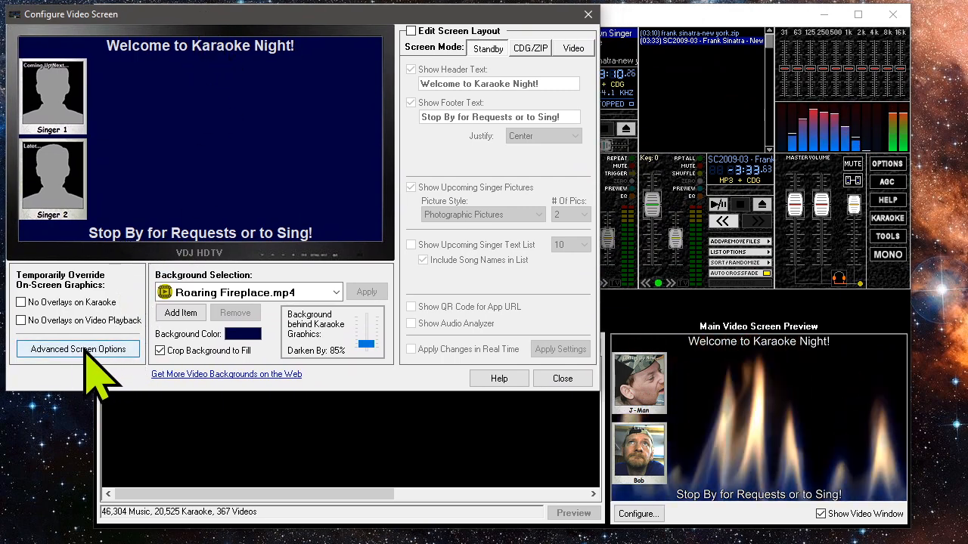
Step: Enable Show Test Pattern under Overscan Compensation in the advanced video display settings
left_click(78, 348)
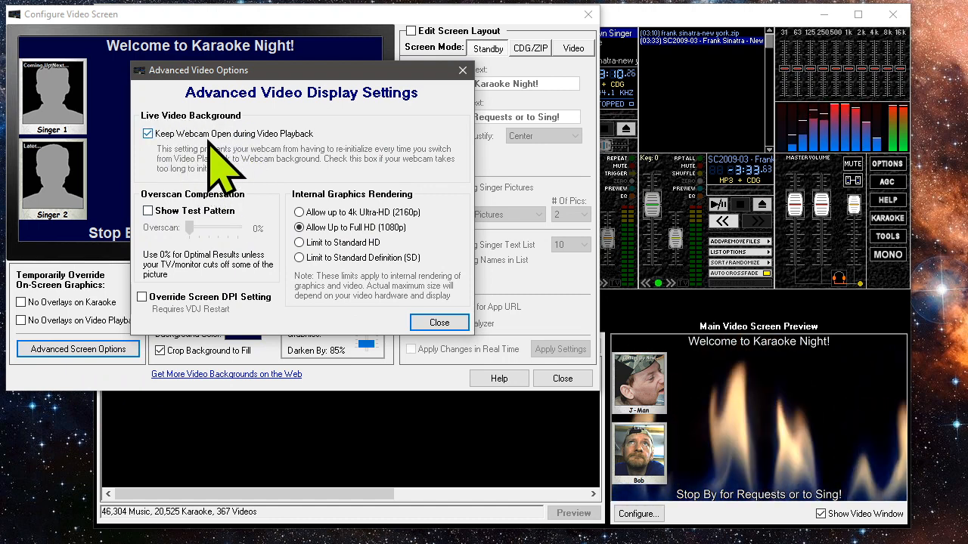
mouse_move(302, 170)
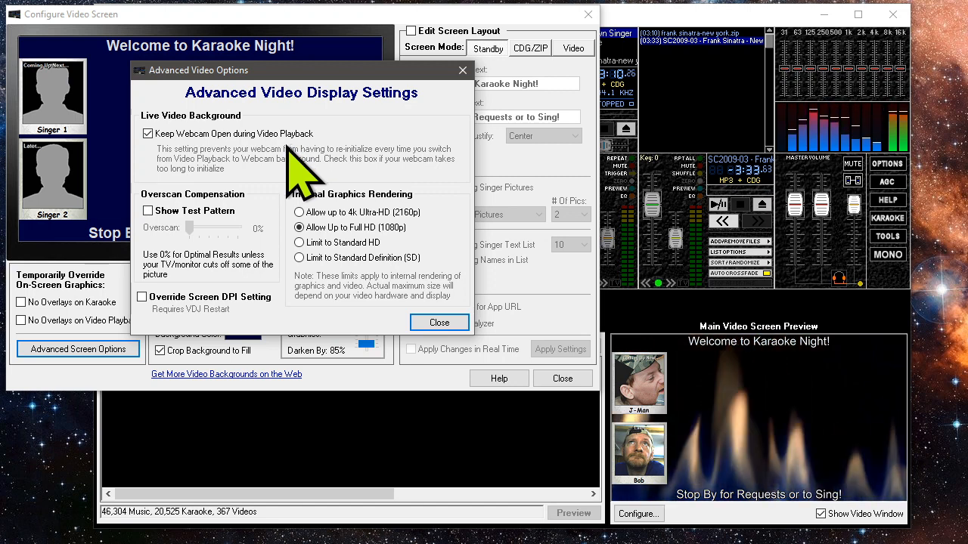
mouse_move(292, 197)
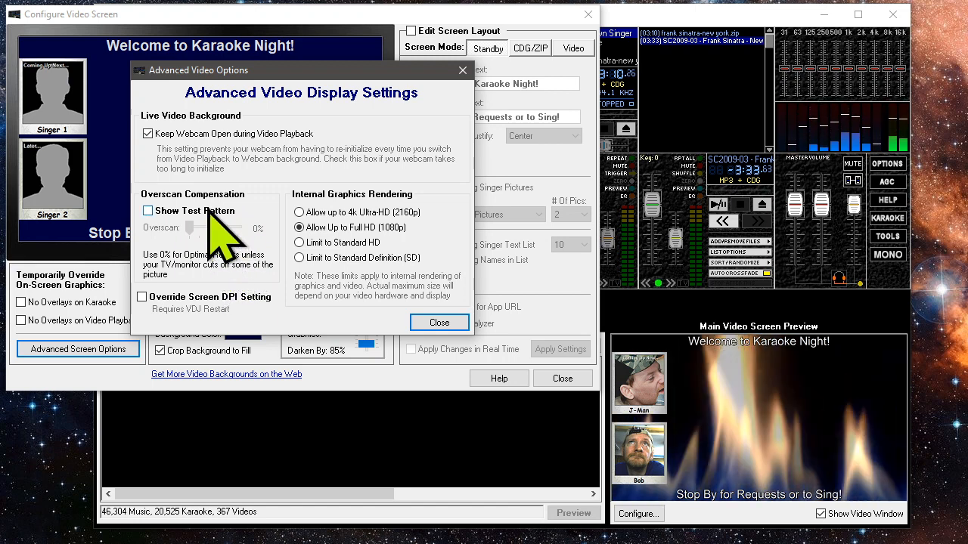
left_click(148, 211)
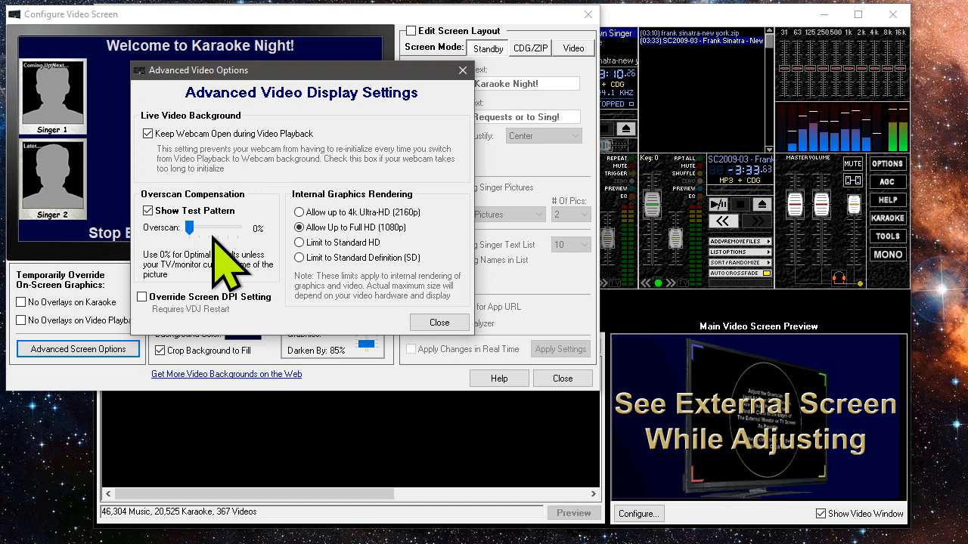